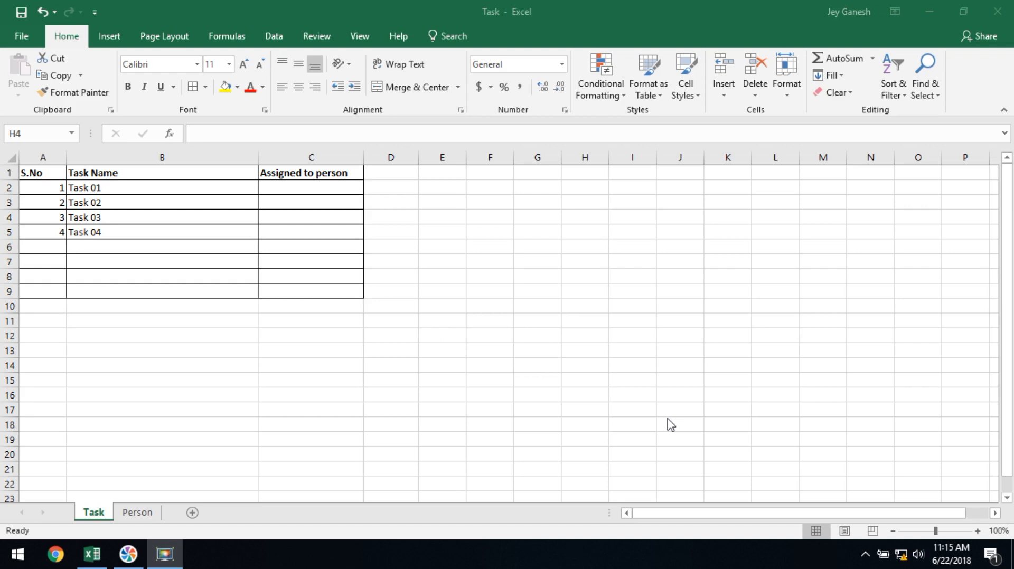
mouse_move(401, 229)
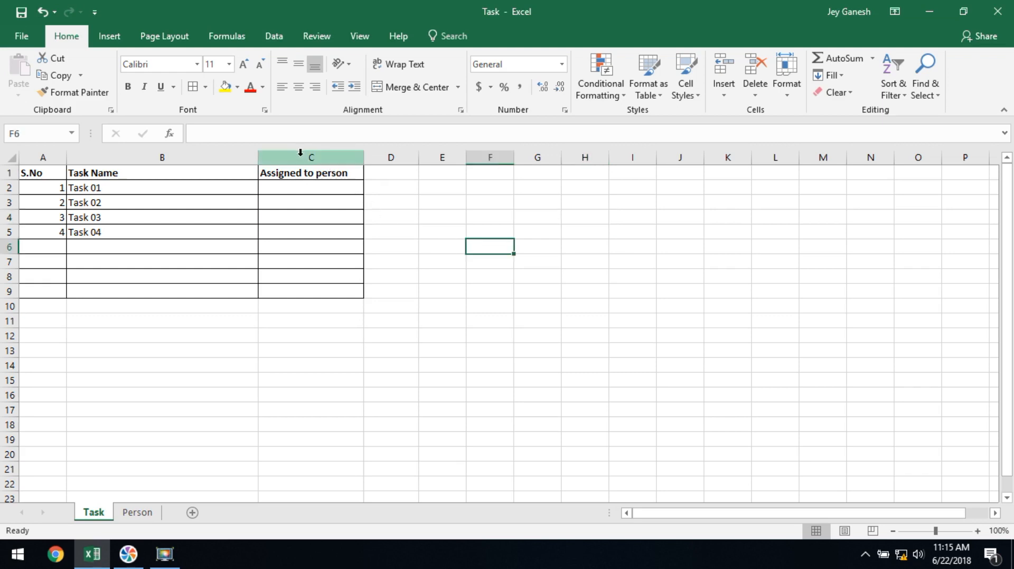
Select column C, the Assigned to person column, on the Task sheet.
click(311, 157)
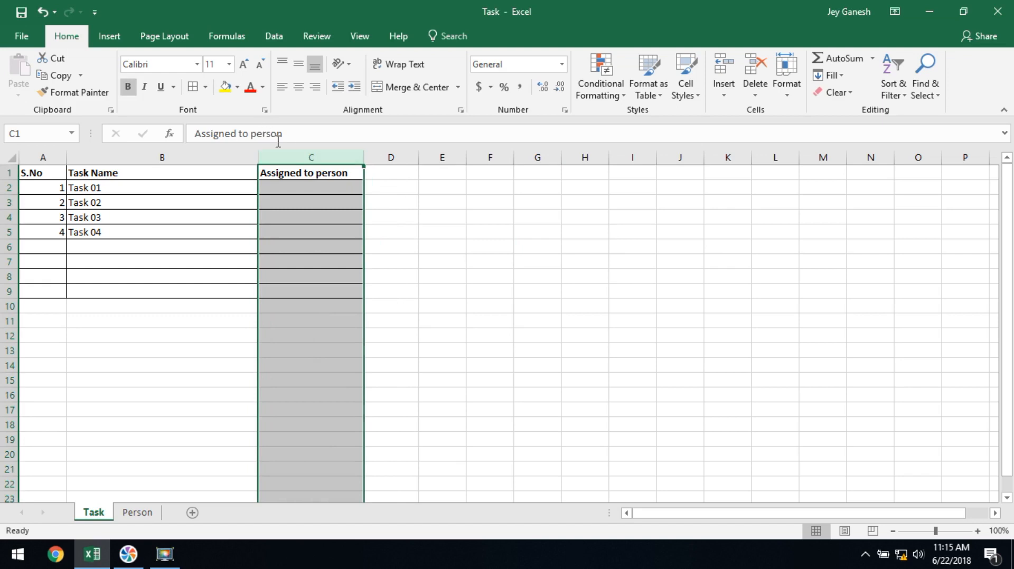
Open Data Validation for the column and set Allow to List.
click(273, 35)
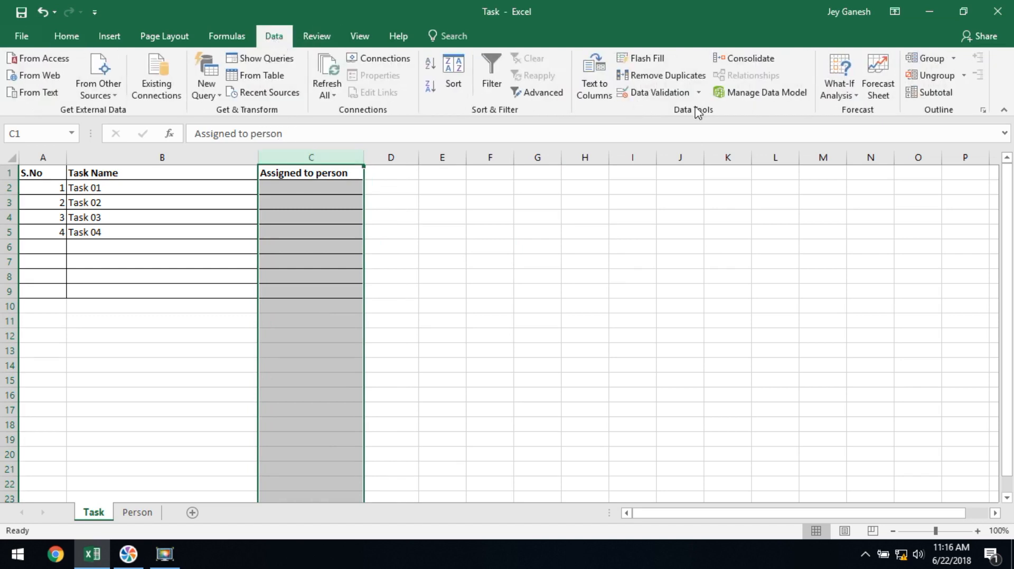
click(699, 92)
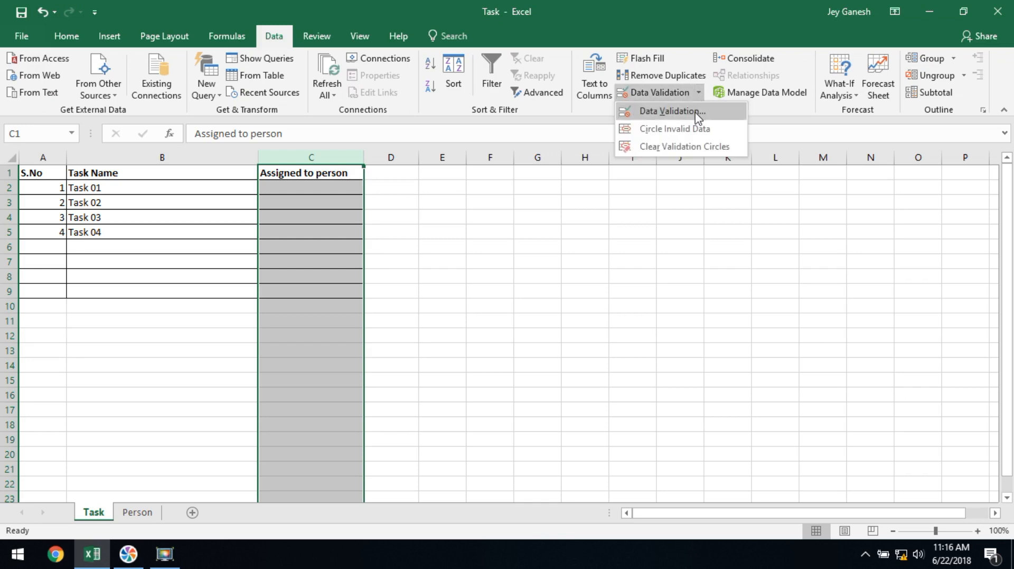
click(671, 110)
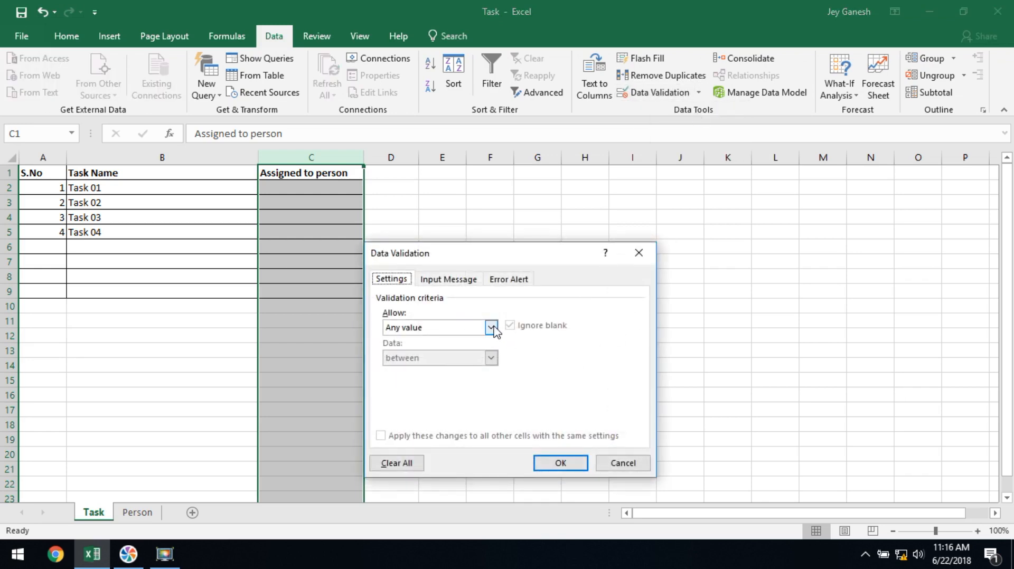
click(490, 327)
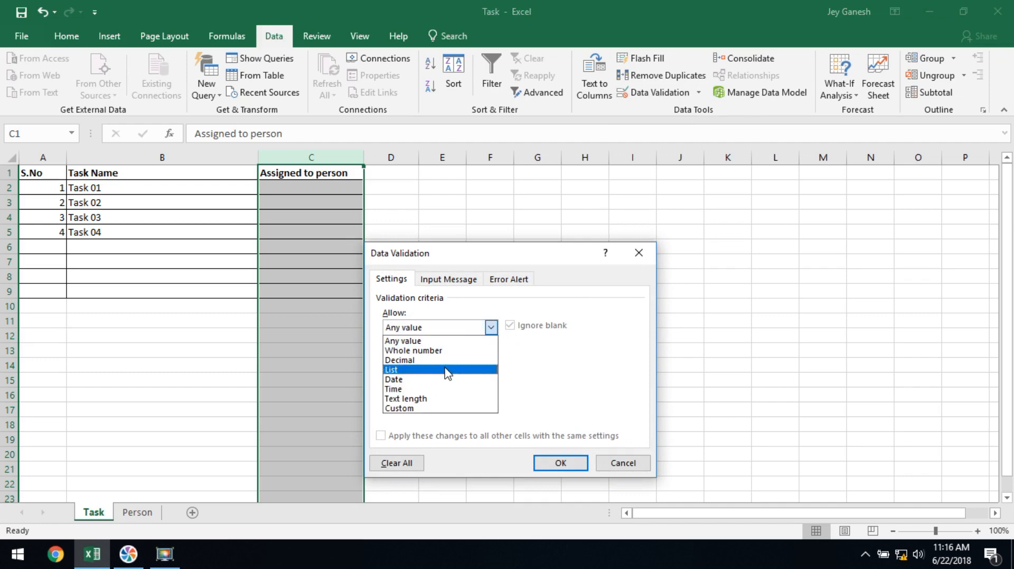
click(391, 369)
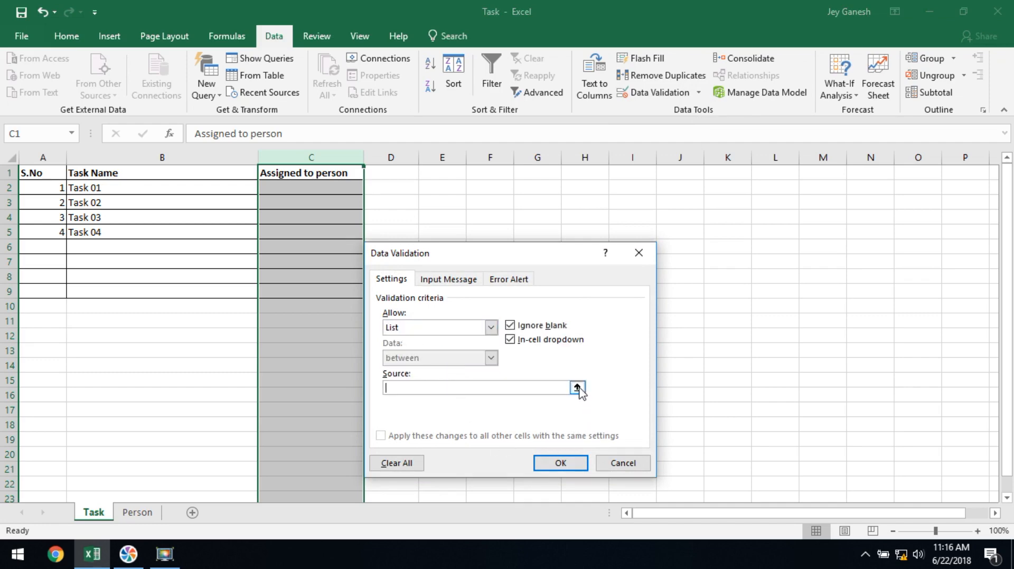
Set the list source to Person!A1:A4 and apply the validation.
click(576, 387)
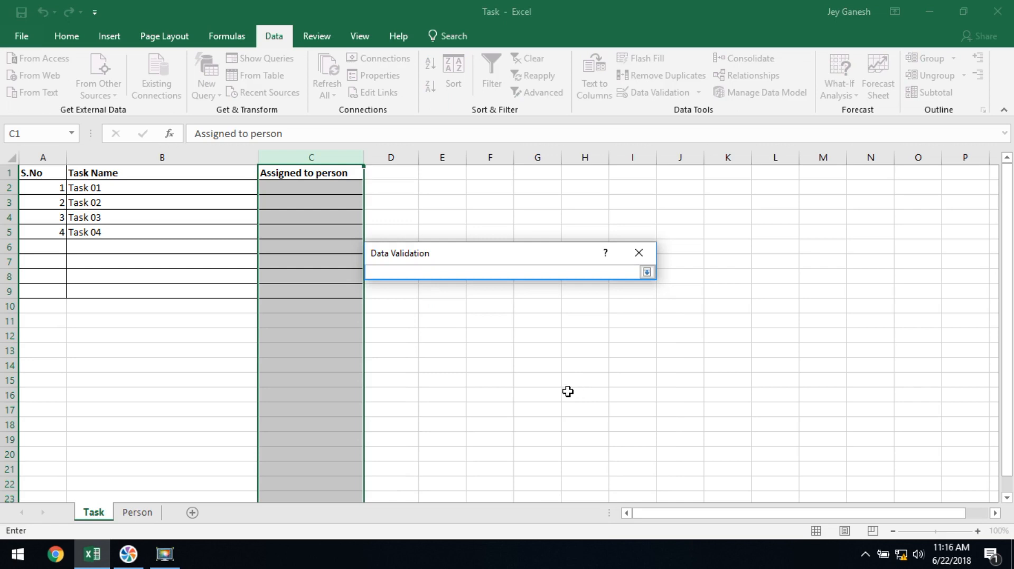
mouse_move(178, 485)
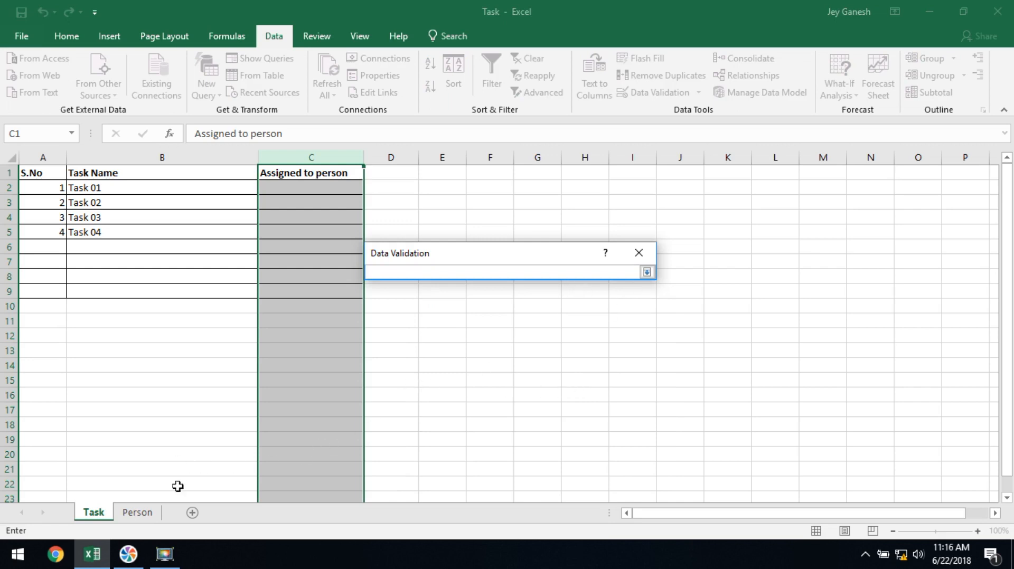
click(136, 512)
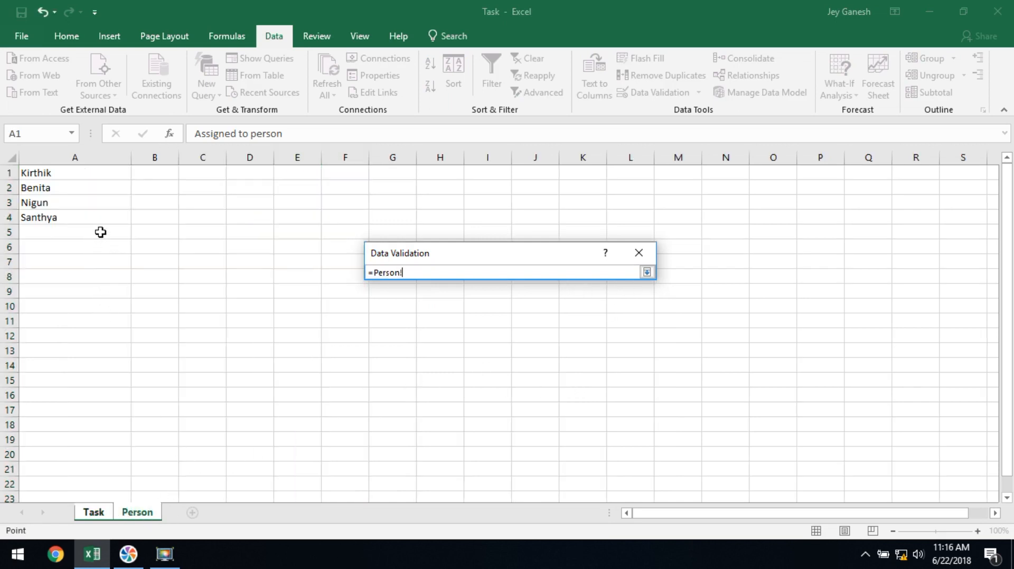
mouse_move(97, 213)
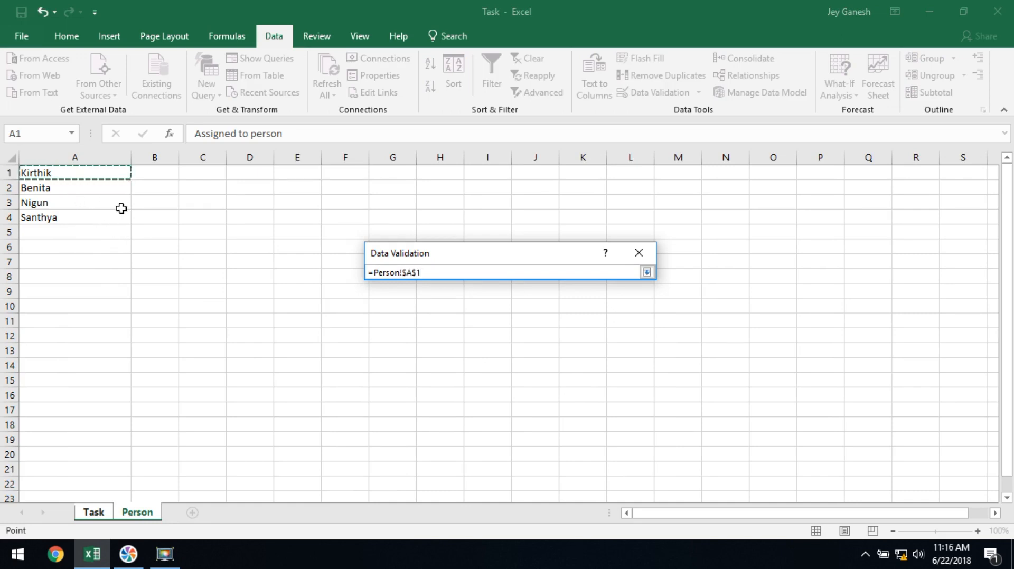
drag(75, 173, 74, 217)
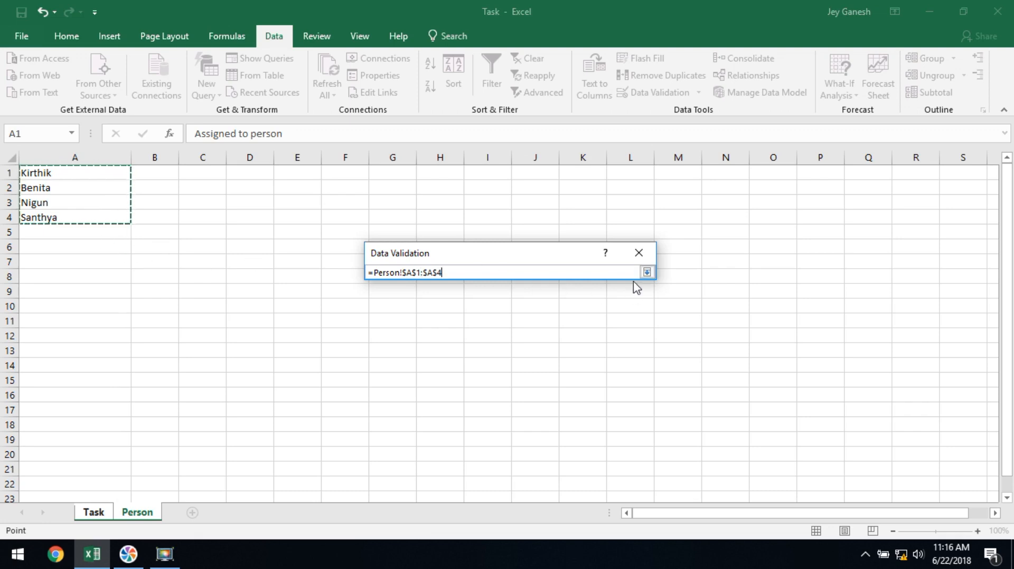
click(646, 271)
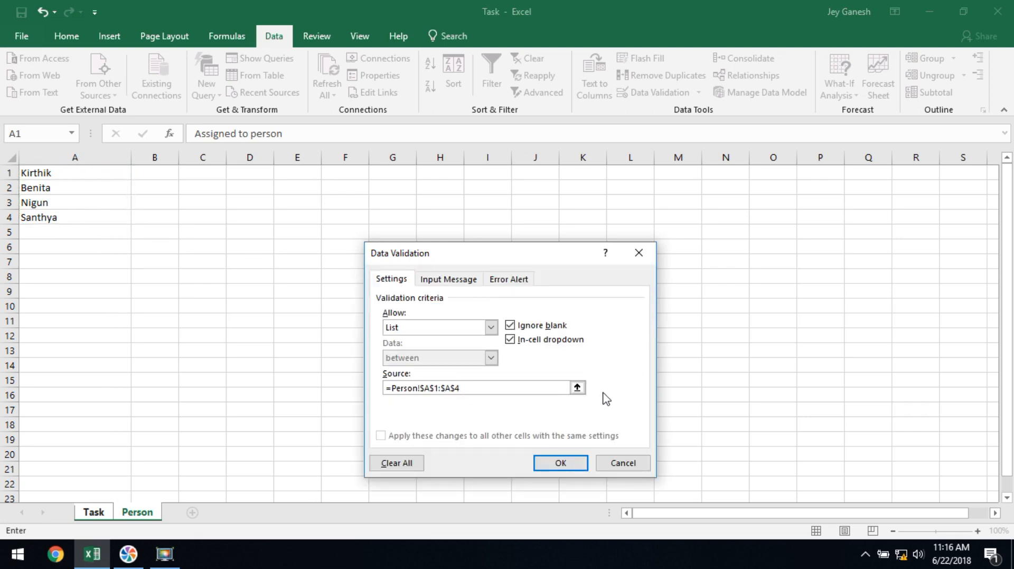
click(559, 463)
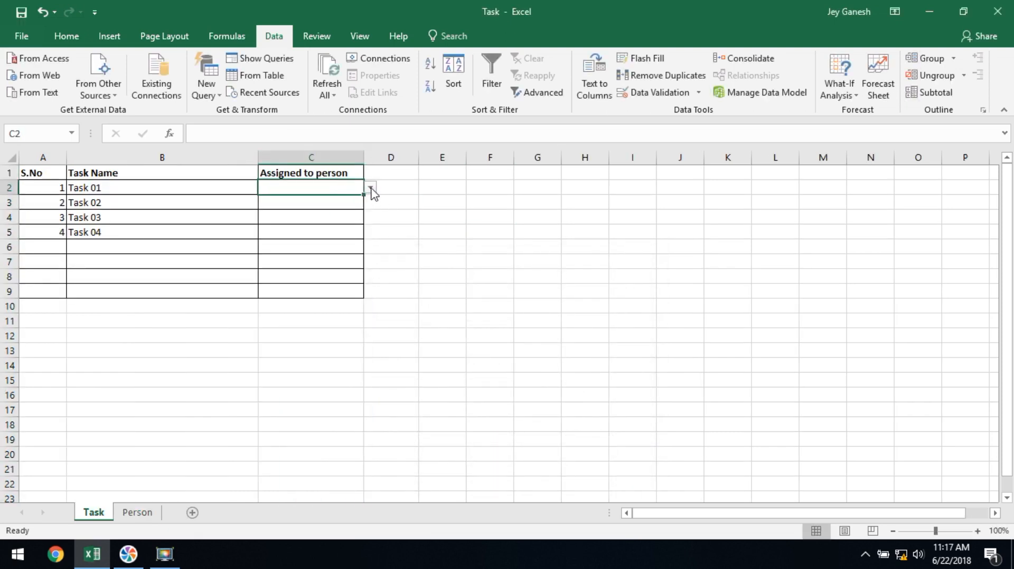
Assign Kirthik, Benita, Nigun and Benita to Tasks 01–04 via the dropdowns.
click(370, 188)
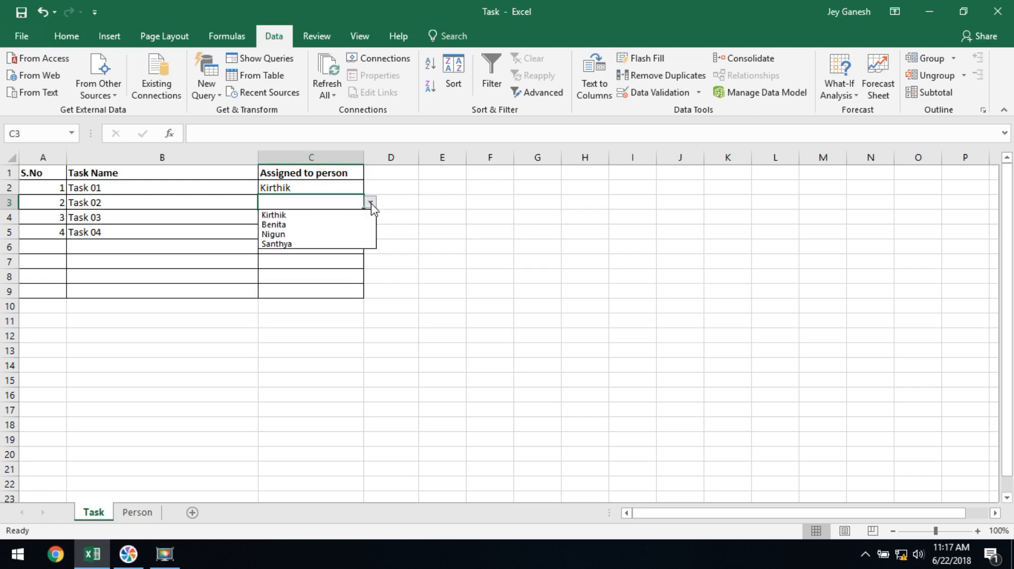
click(274, 225)
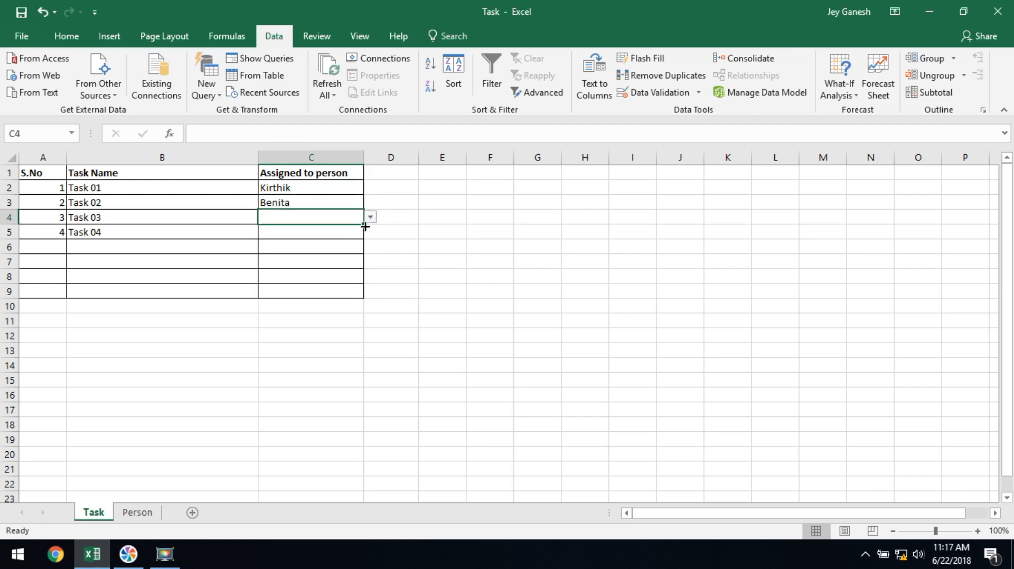
text(Nigun)
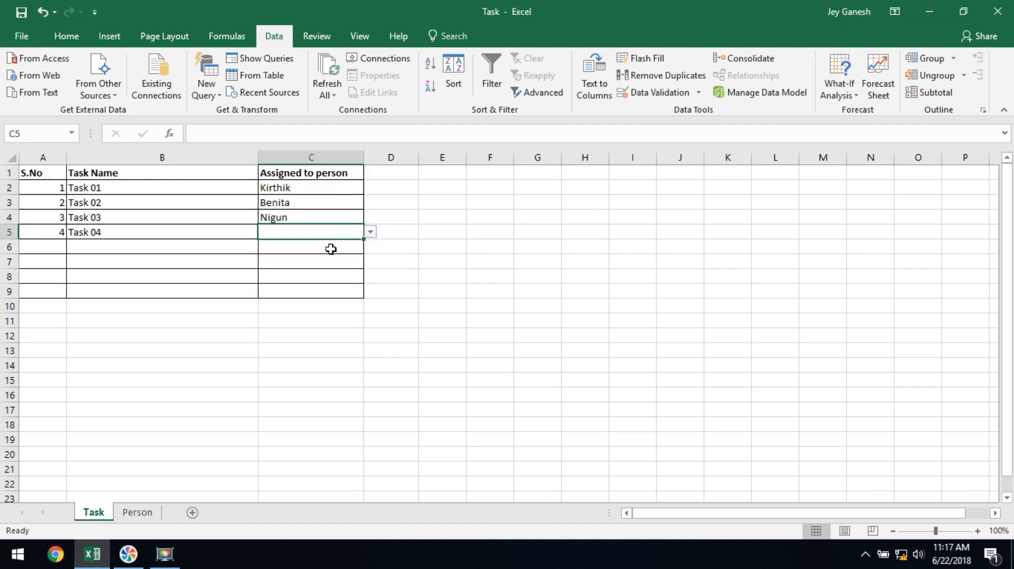
click(274, 232)
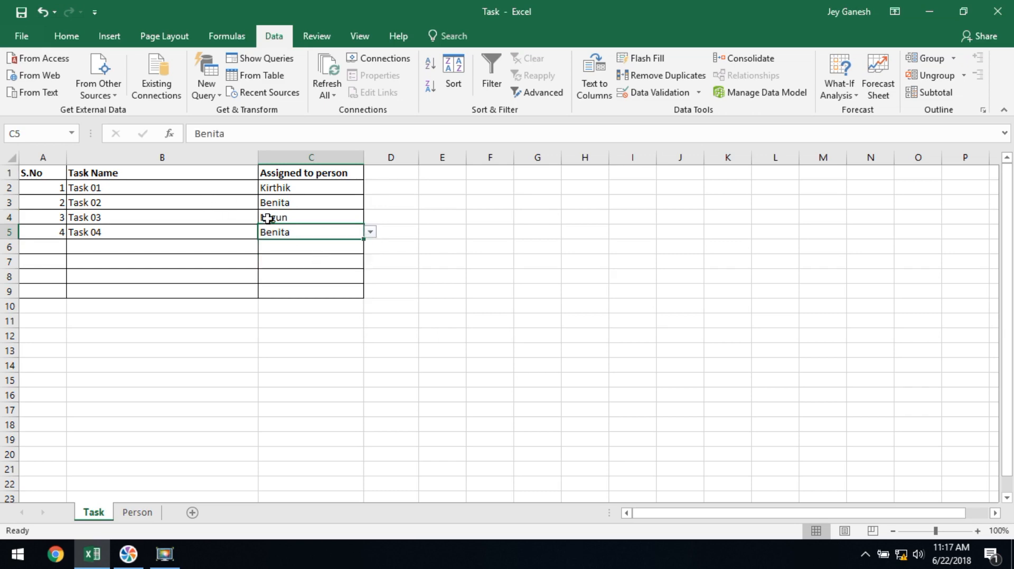
click(390, 217)
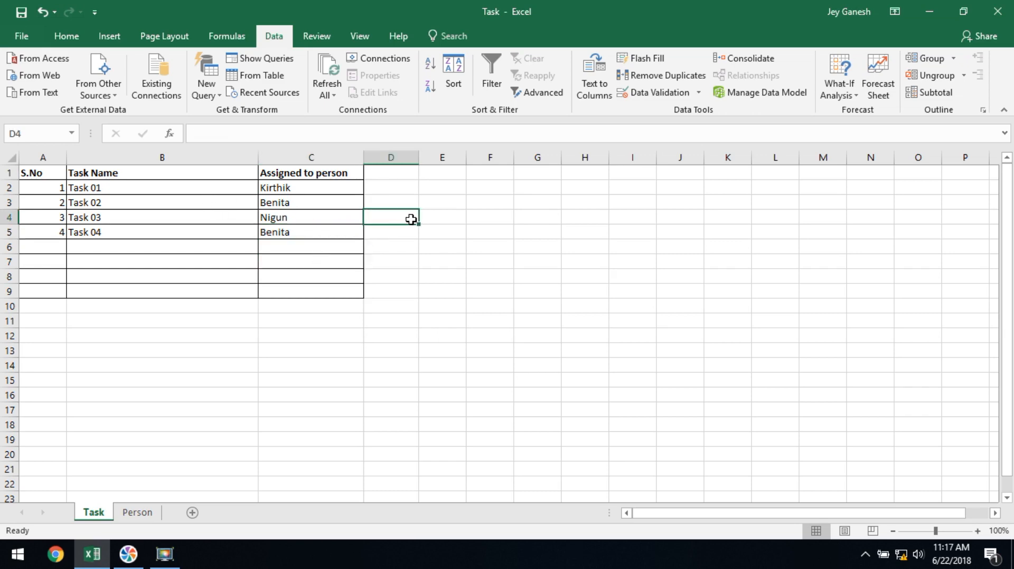
mouse_move(597, 353)
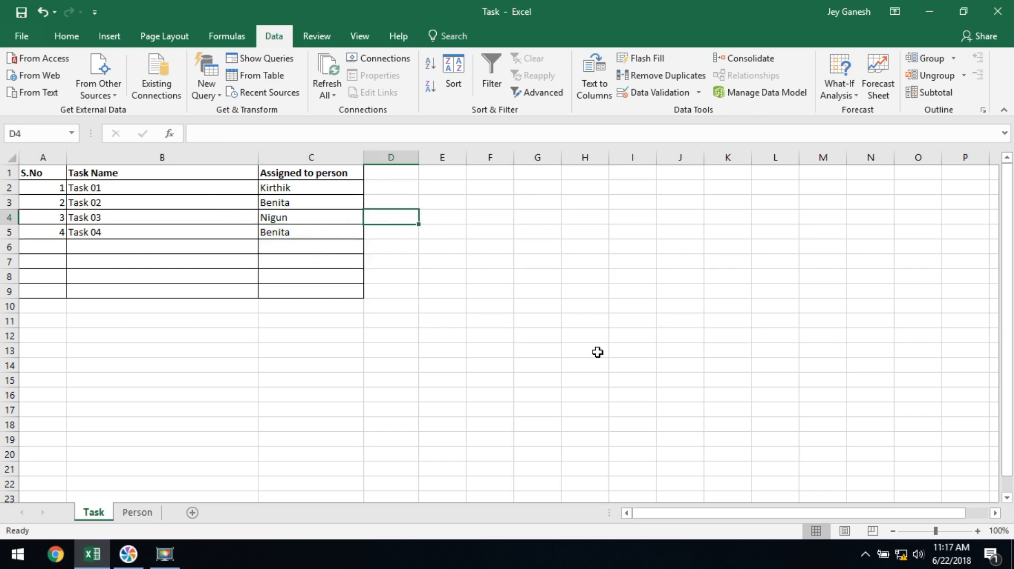